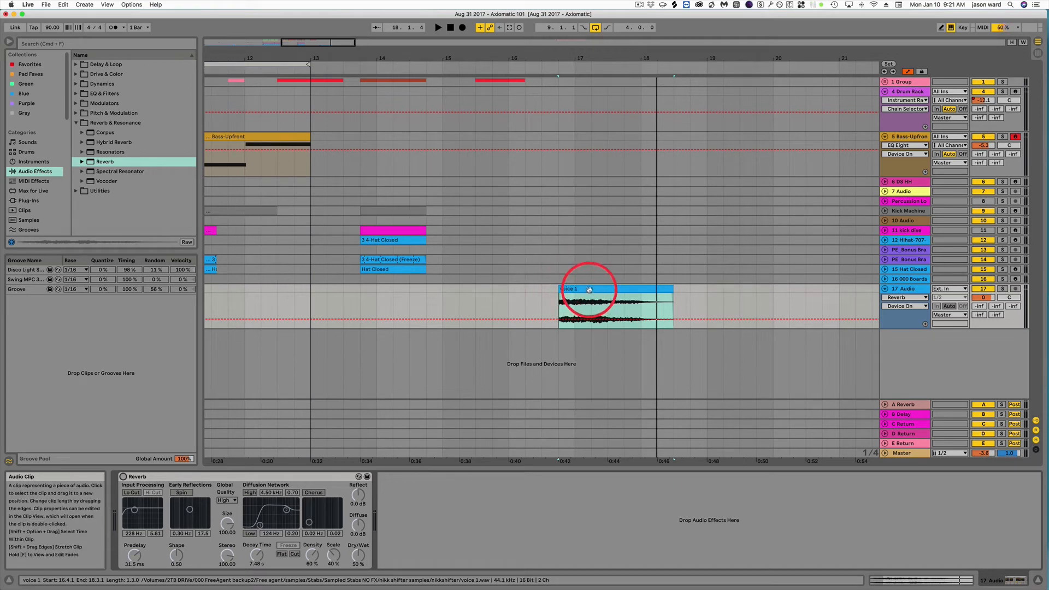
Select the voice 1 clip on track 17 so it can be reversed.
left_click(438, 27)
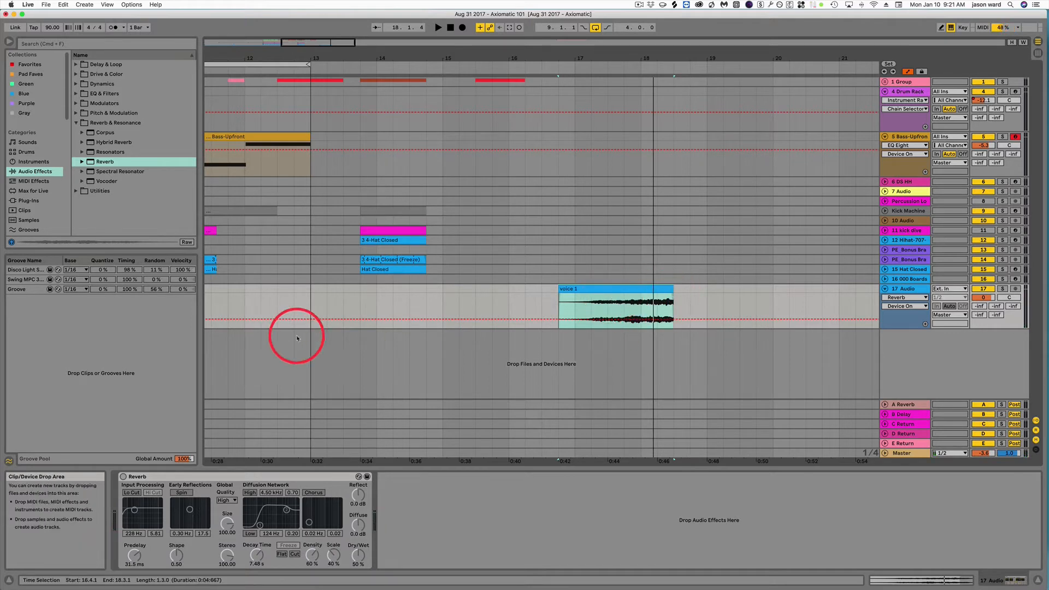
Switch on the Reverb device on track 17 and bring up the track's context menu.
left_click(137, 475)
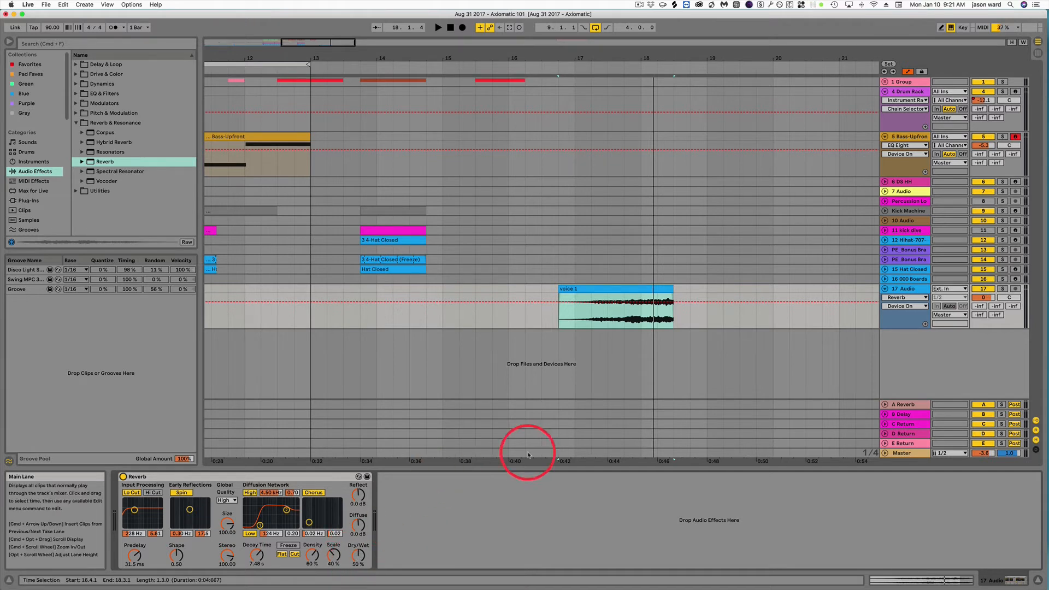
left_click(605, 307)
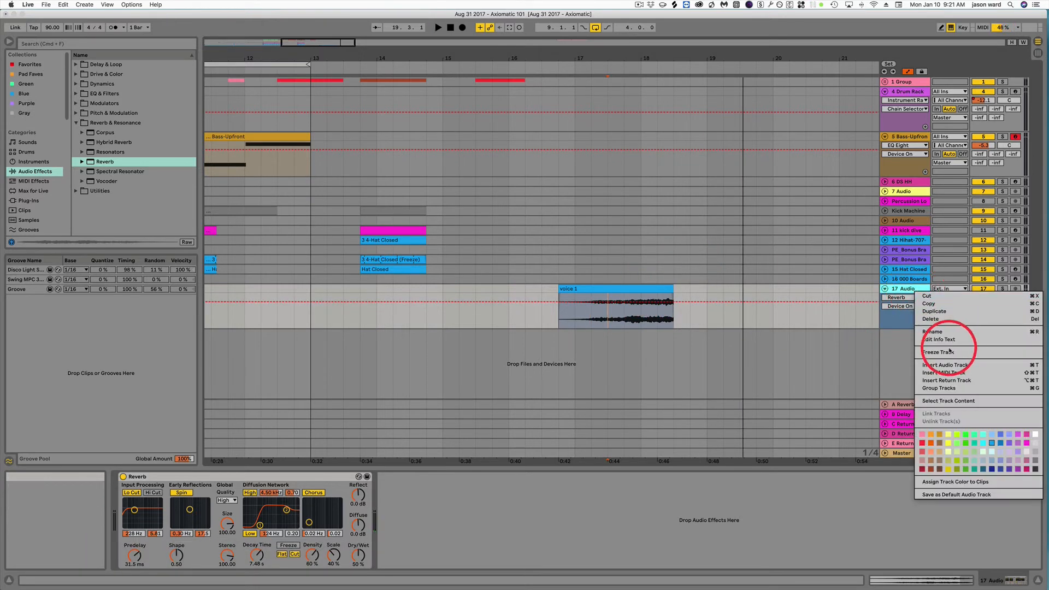
Freeze track 17, then flatten it into voice 1 (Freeze) and Freeze tail clips.
left_click(939, 351)
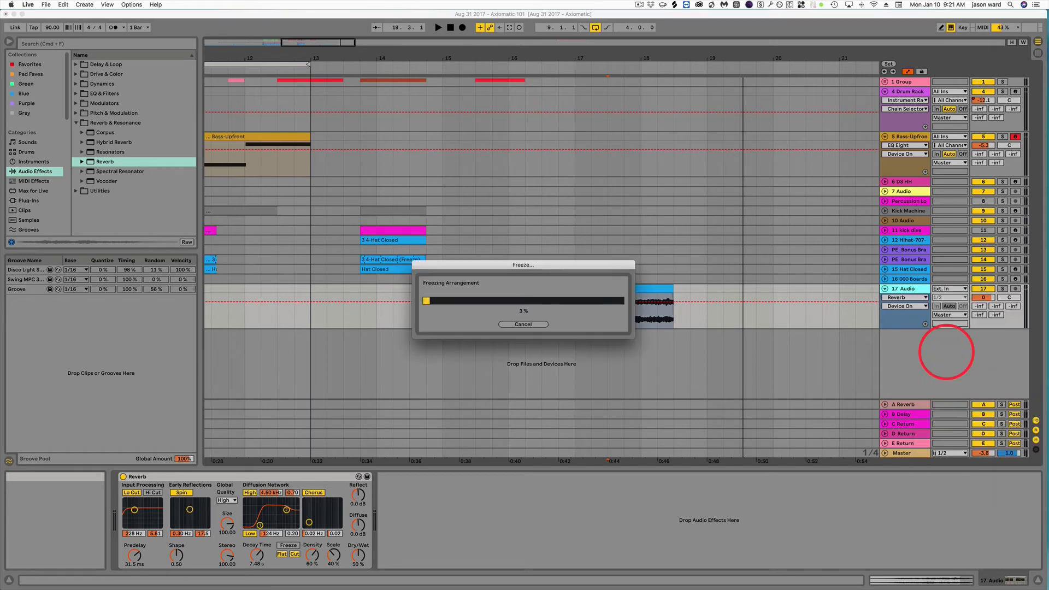
right_click(906, 288)
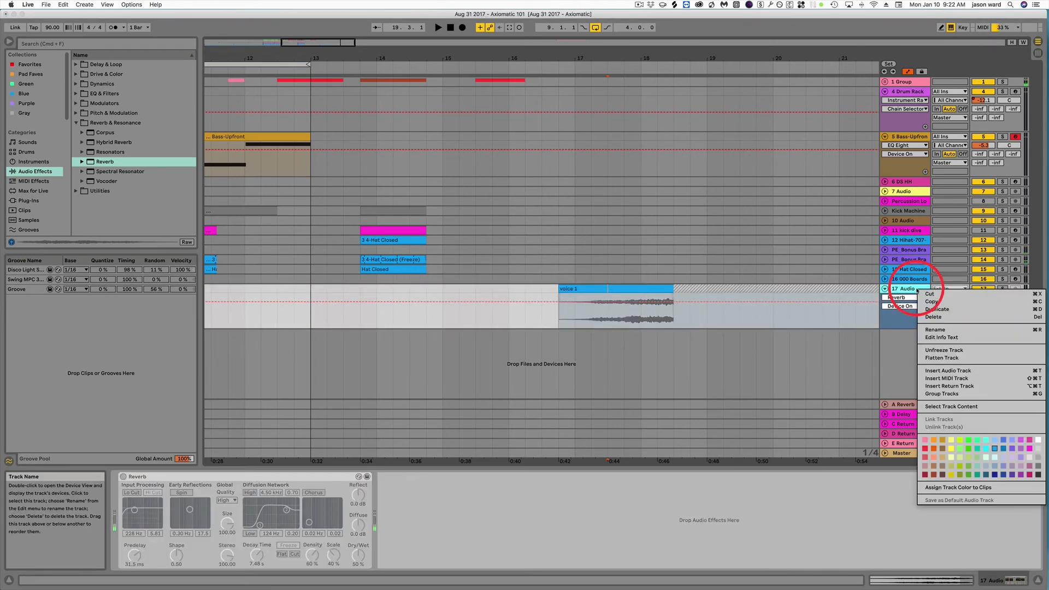
mouse_move(943, 357)
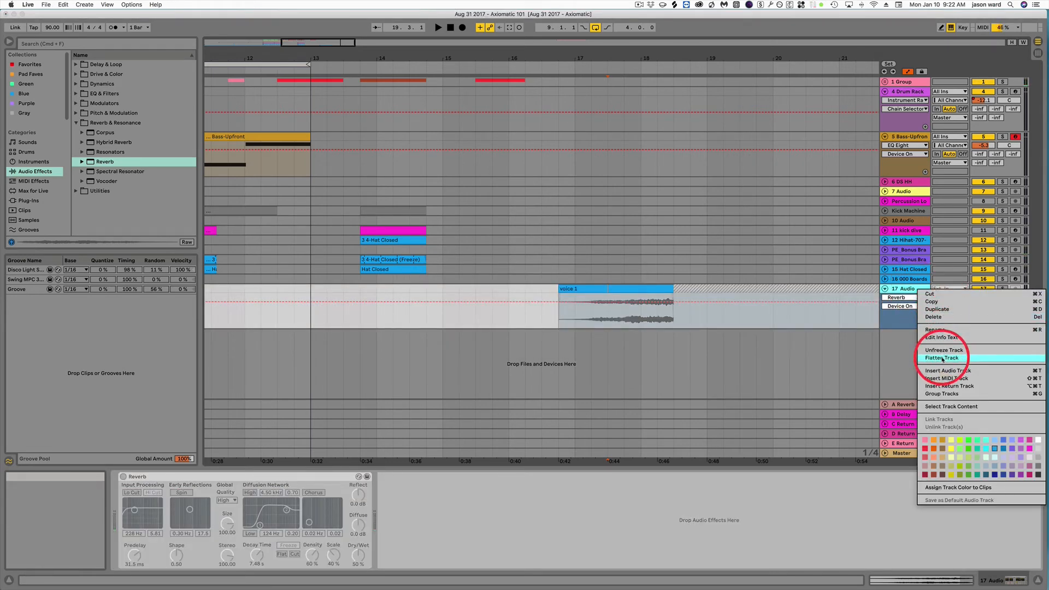
left_click(940, 358)
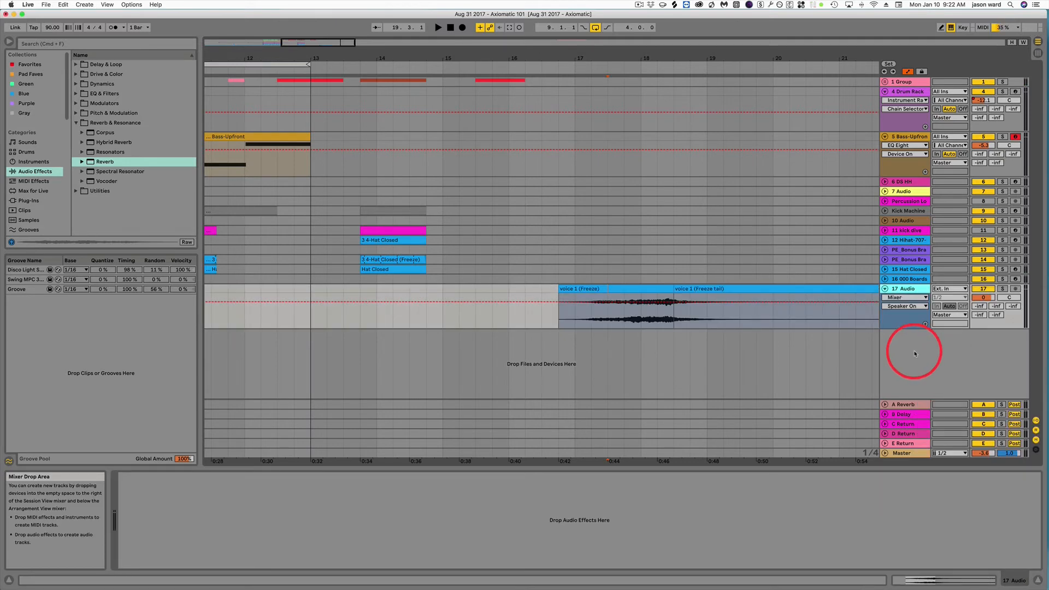